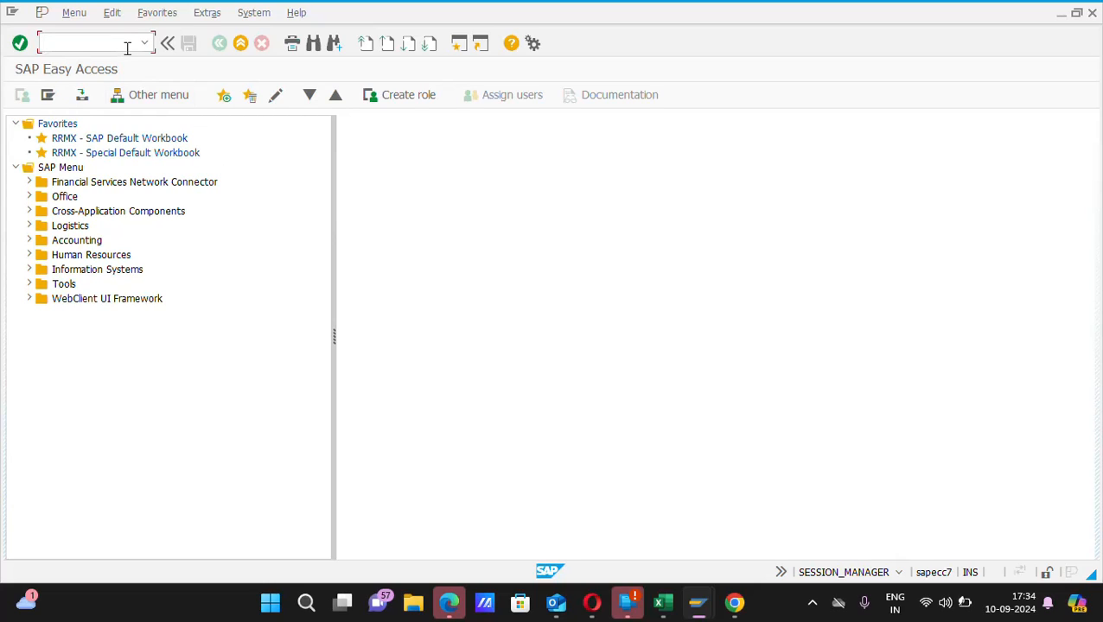
{"action": "mouse_move", "coordinate": [115, 41]}
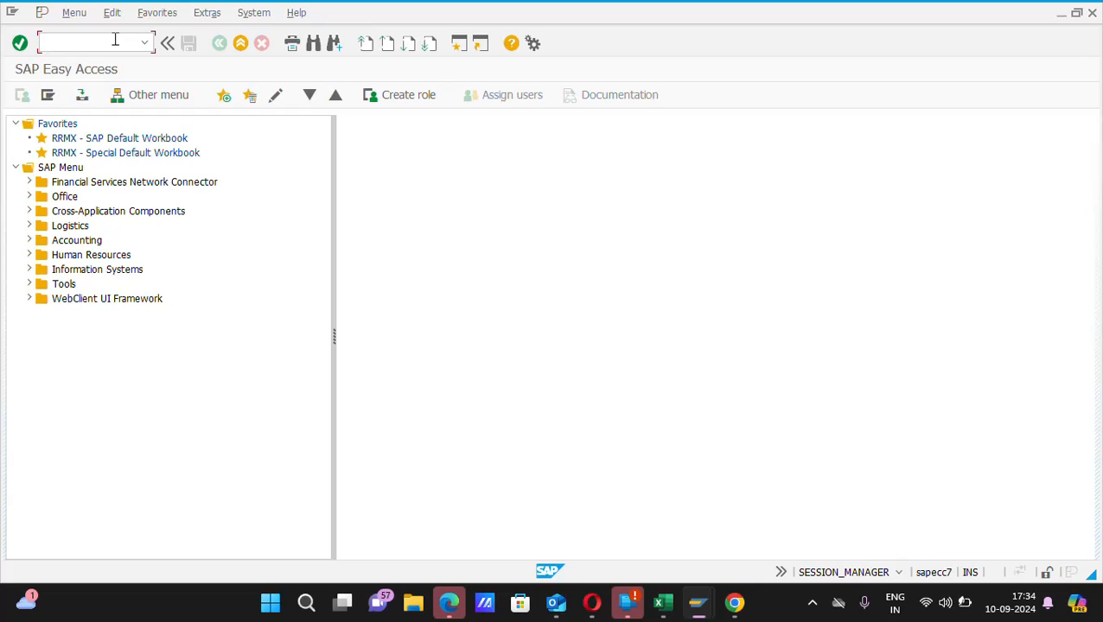
- Start transaction FBL5N, Customer Line Item Display, from the command field
{"action": "type", "text": "FB"}
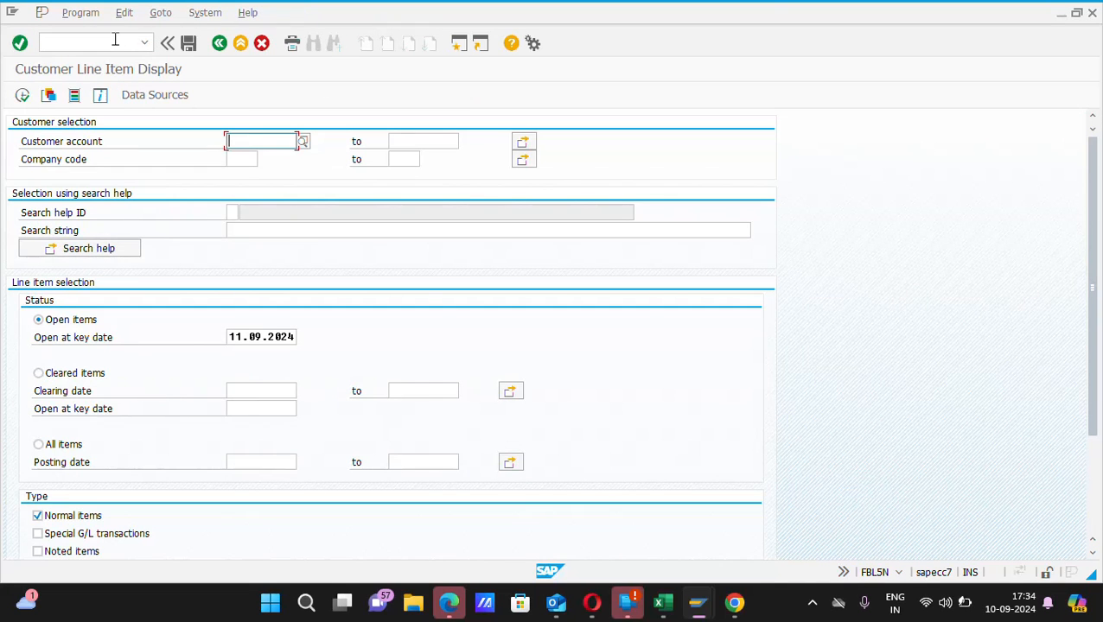
{"action": "mouse_move", "coordinate": [287, 146]}
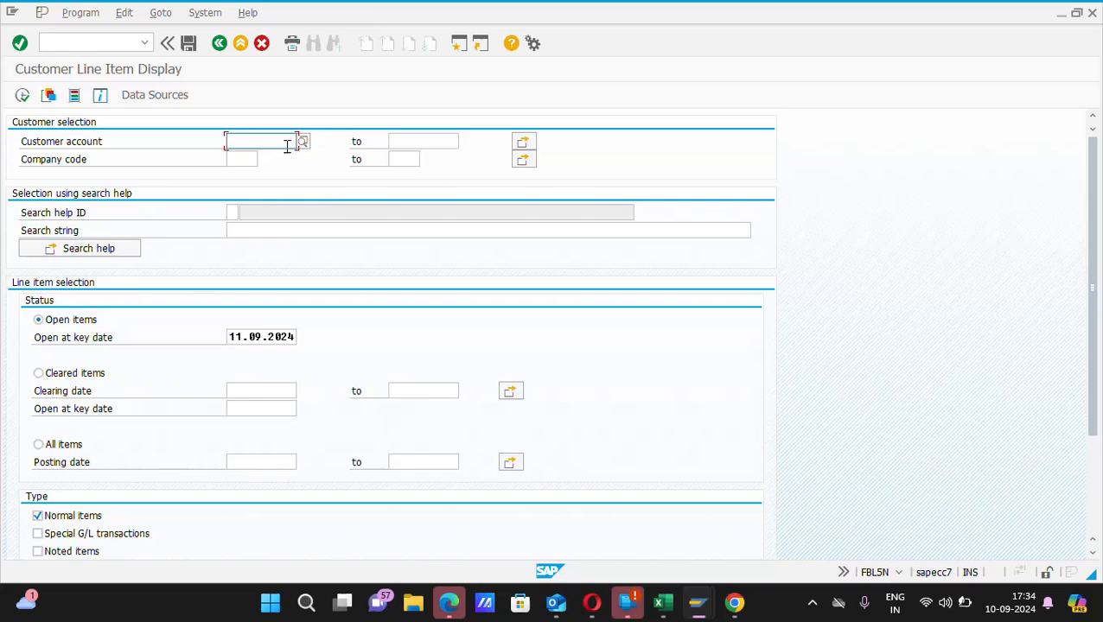
{"action": "mouse_move", "coordinate": [271, 141]}
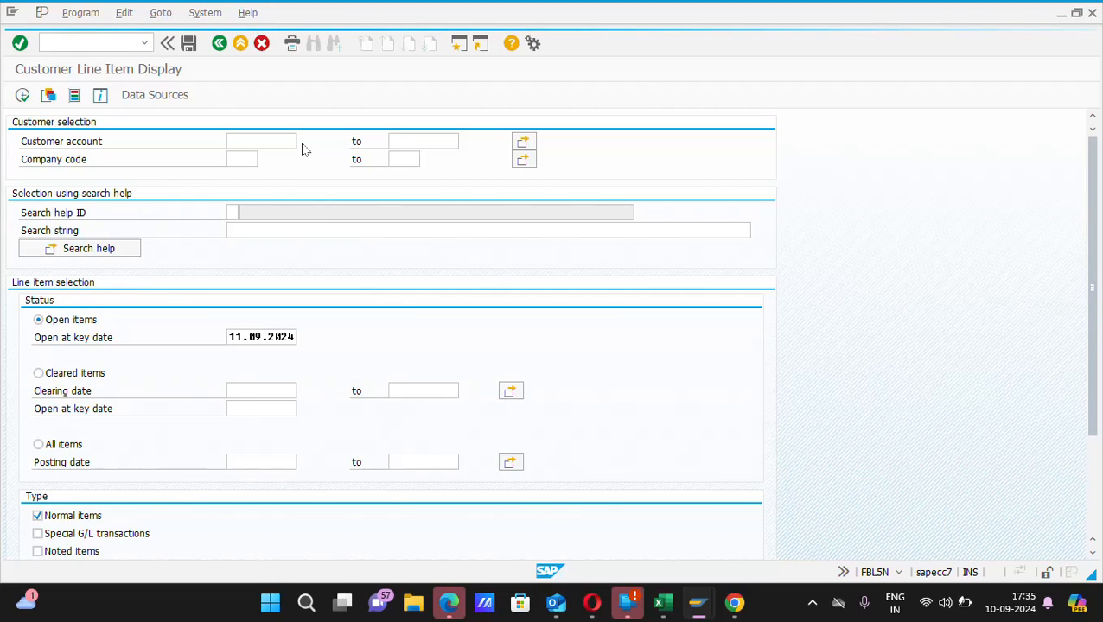
- In the customer search help, enter company code AON and clear the Maximum No. of Hits limit
{"action": "left_click", "coordinate": [524, 140]}
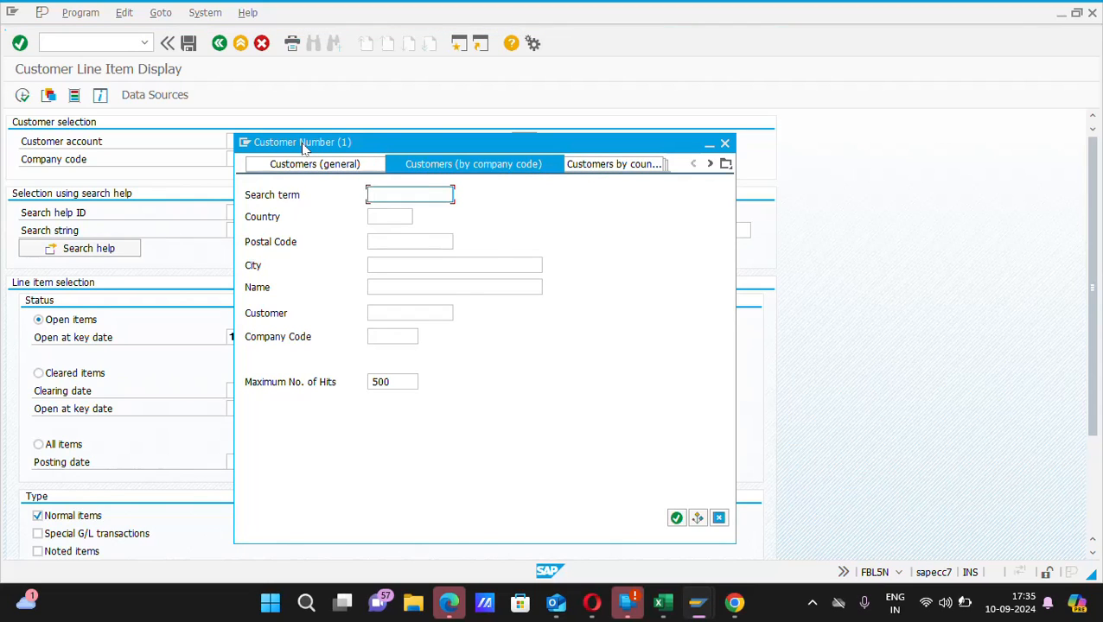
{"action": "mouse_move", "coordinate": [418, 287]}
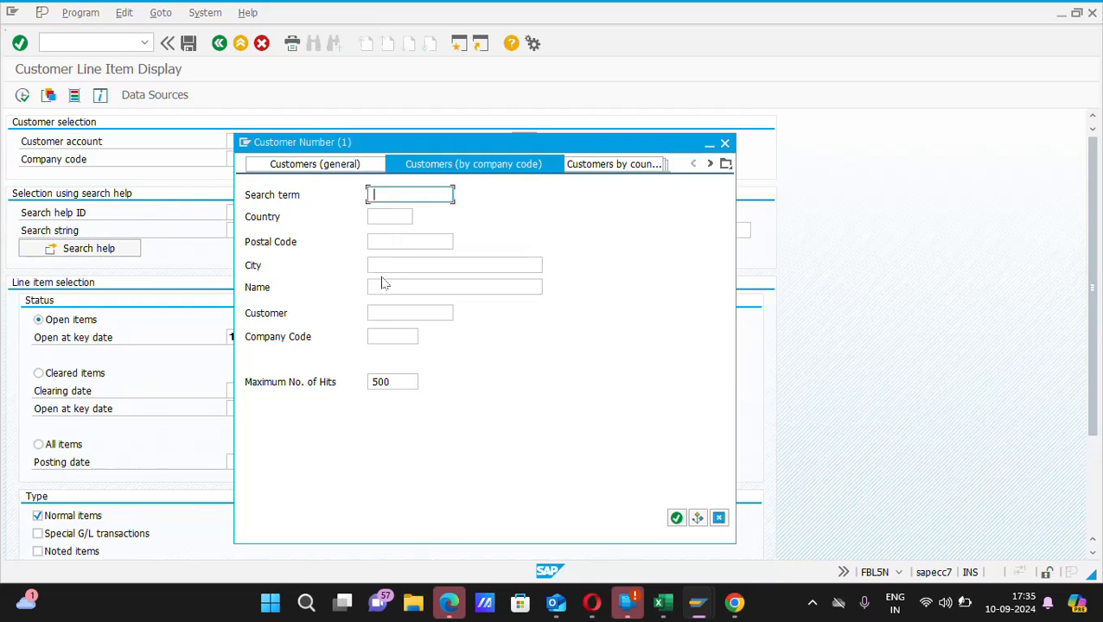
{"action": "mouse_move", "coordinate": [389, 350]}
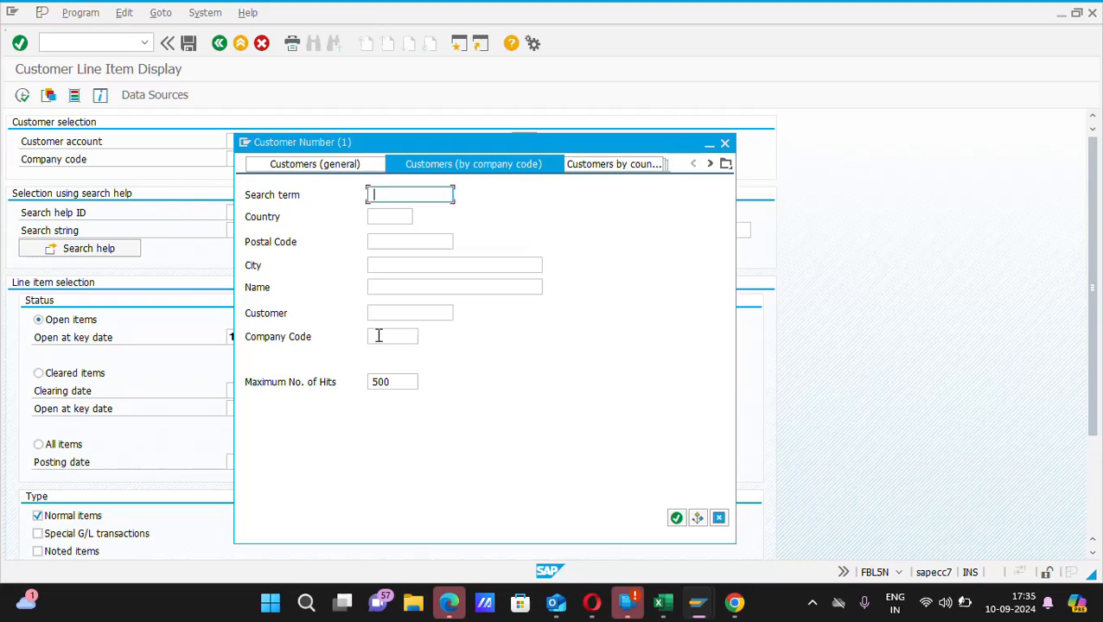
{"action": "left_click", "coordinate": [393, 336]}
{"action": "type", "text": "AON"}
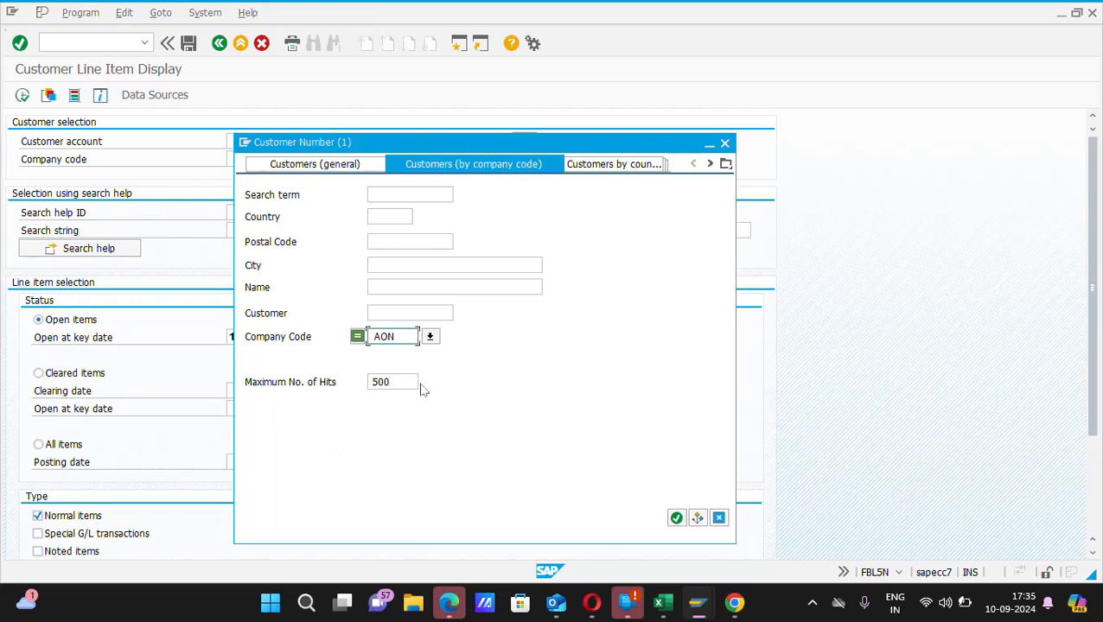
{"action": "left_click", "coordinate": [393, 382]}
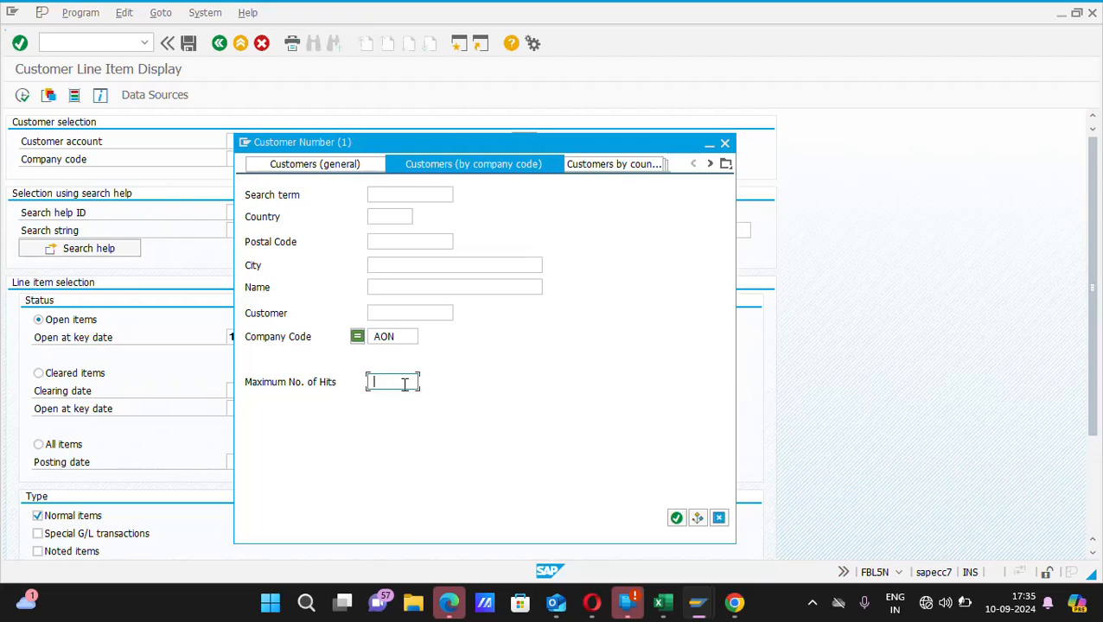
{"action": "mouse_move", "coordinate": [406, 291]}
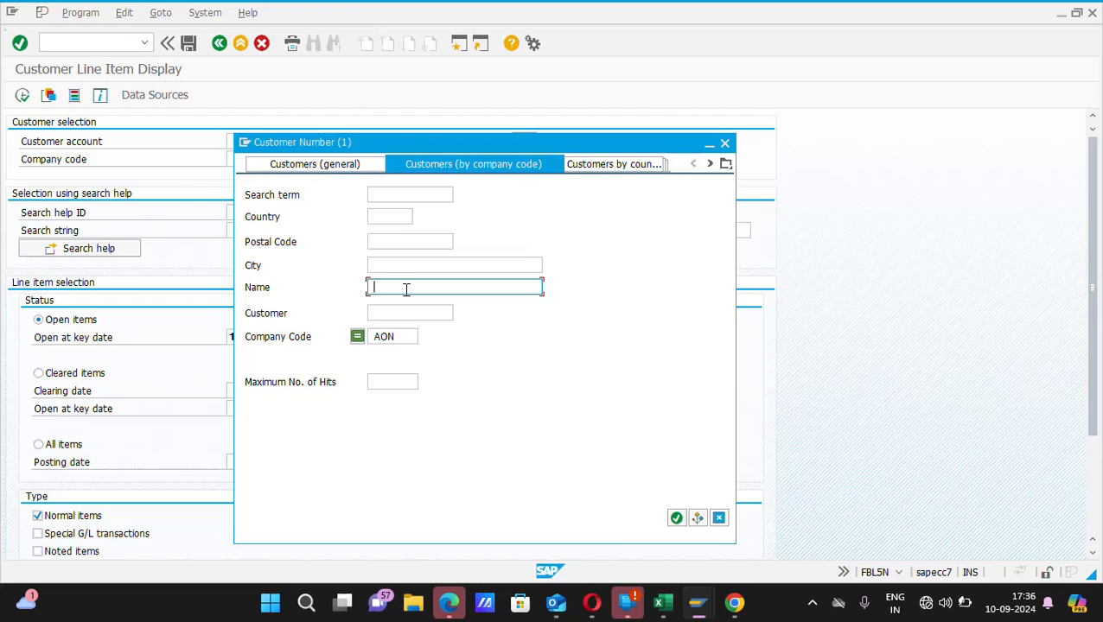
- Run the customer search for company code AON, returning BALCO POWER PLANT, customer 5201
{"action": "type", "text": "*"}
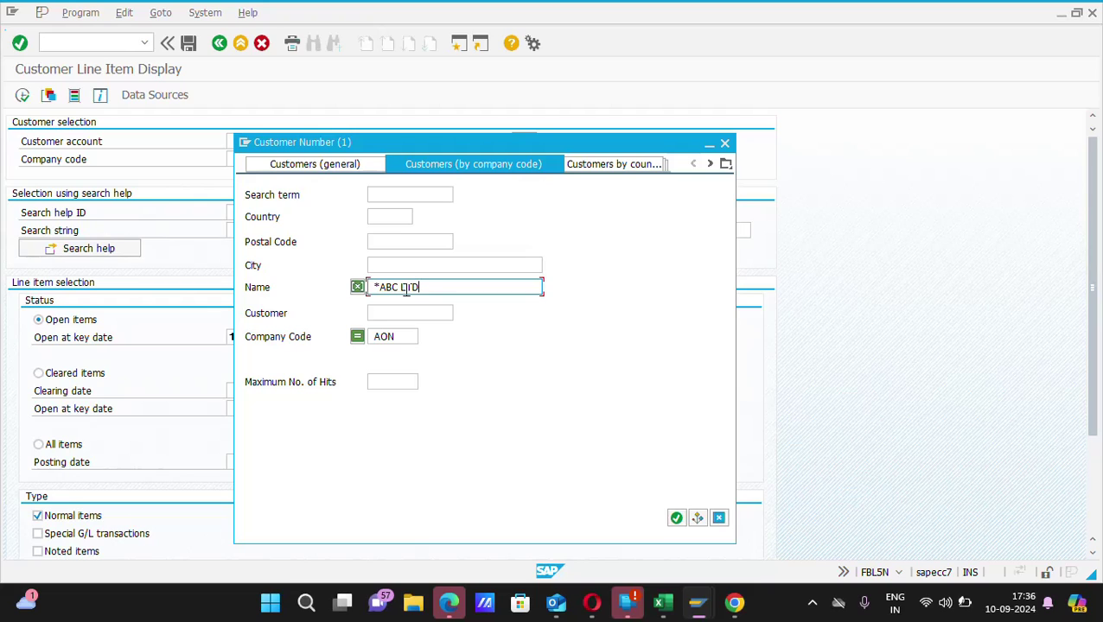
{"action": "type", "text": "*"}
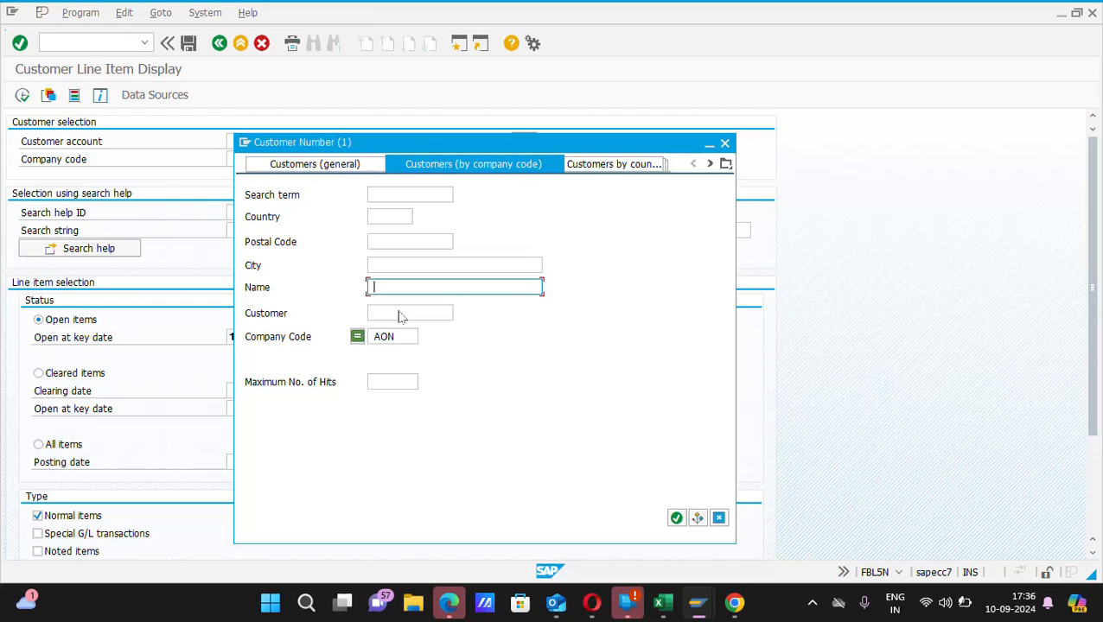
{"action": "left_click", "coordinate": [392, 337]}
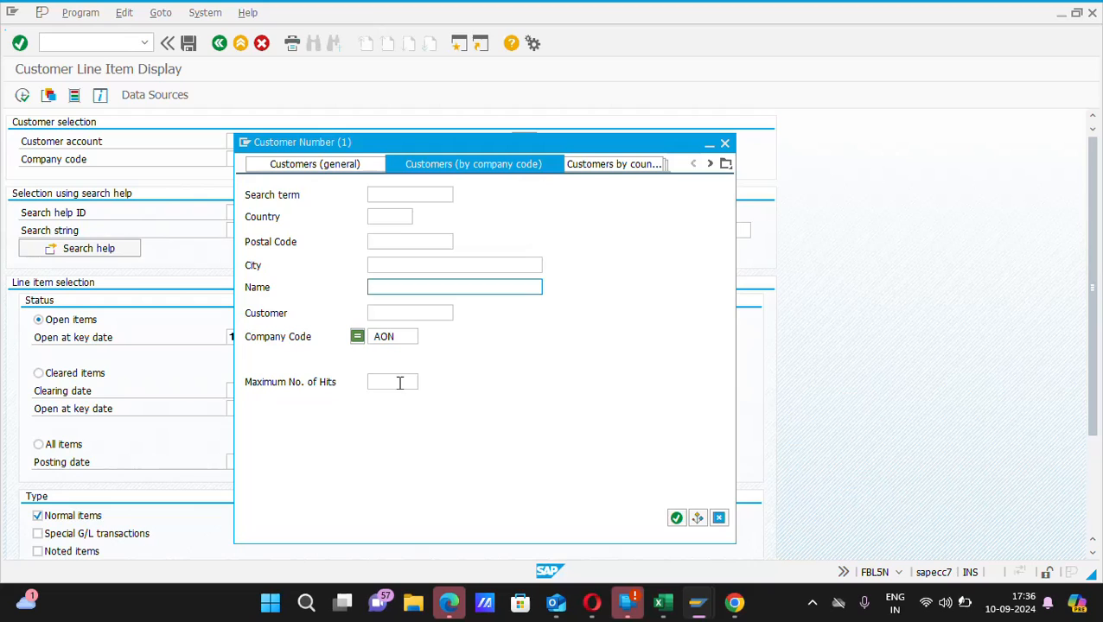
{"action": "left_click", "coordinate": [392, 382]}
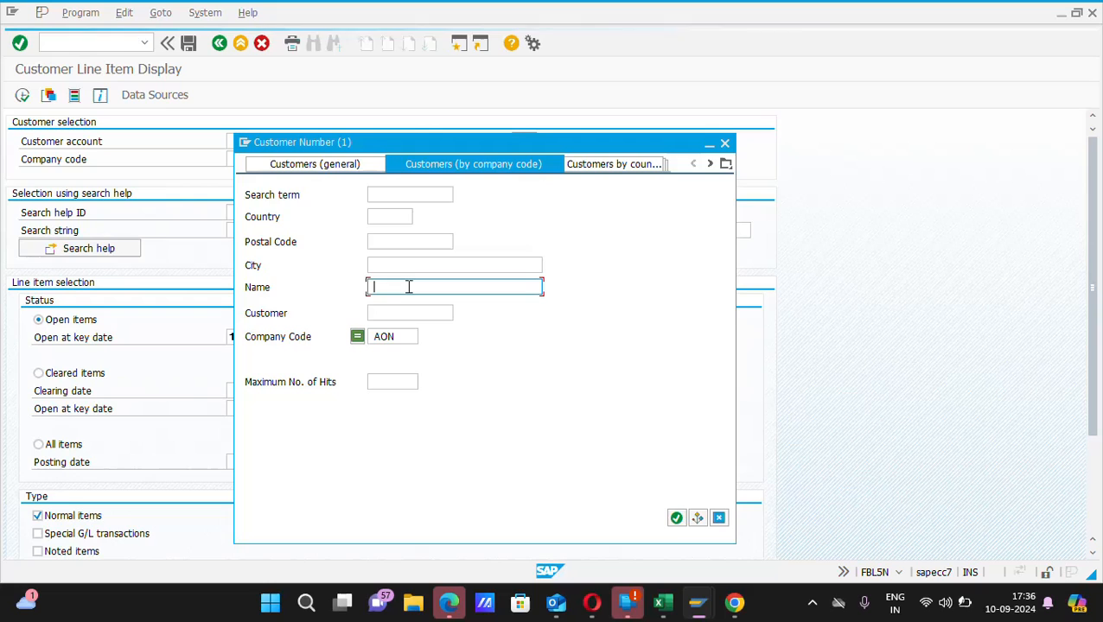
{"action": "left_click", "coordinate": [676, 517]}
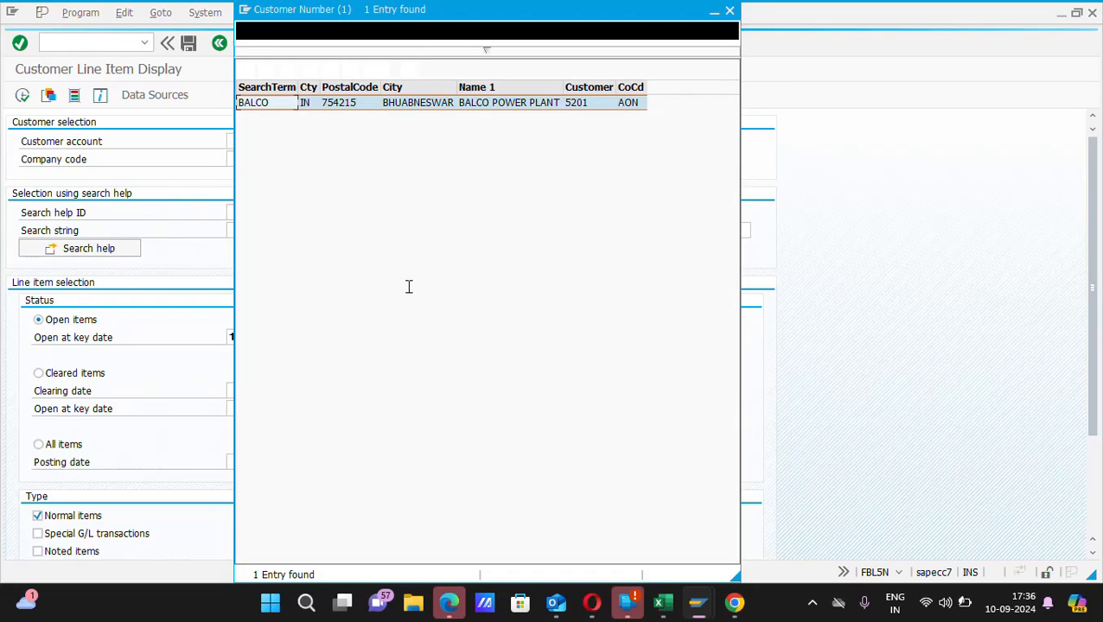
- Select the BALCO POWER PLANT (customer 5201) entry in the hit list
{"action": "left_click", "coordinate": [482, 31]}
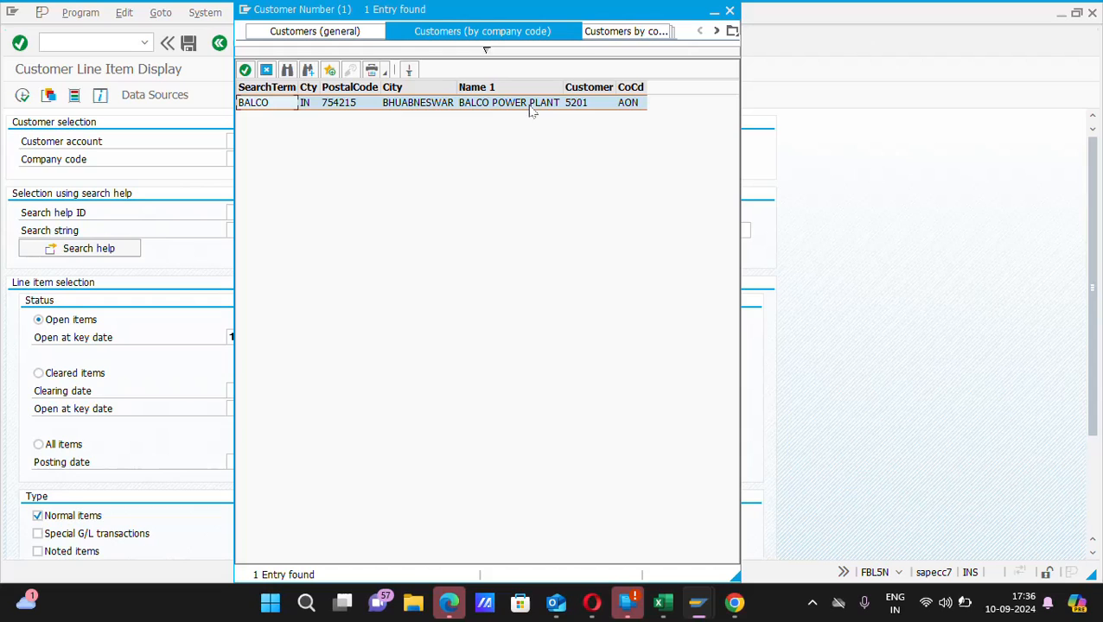
{"action": "mouse_move", "coordinate": [573, 108]}
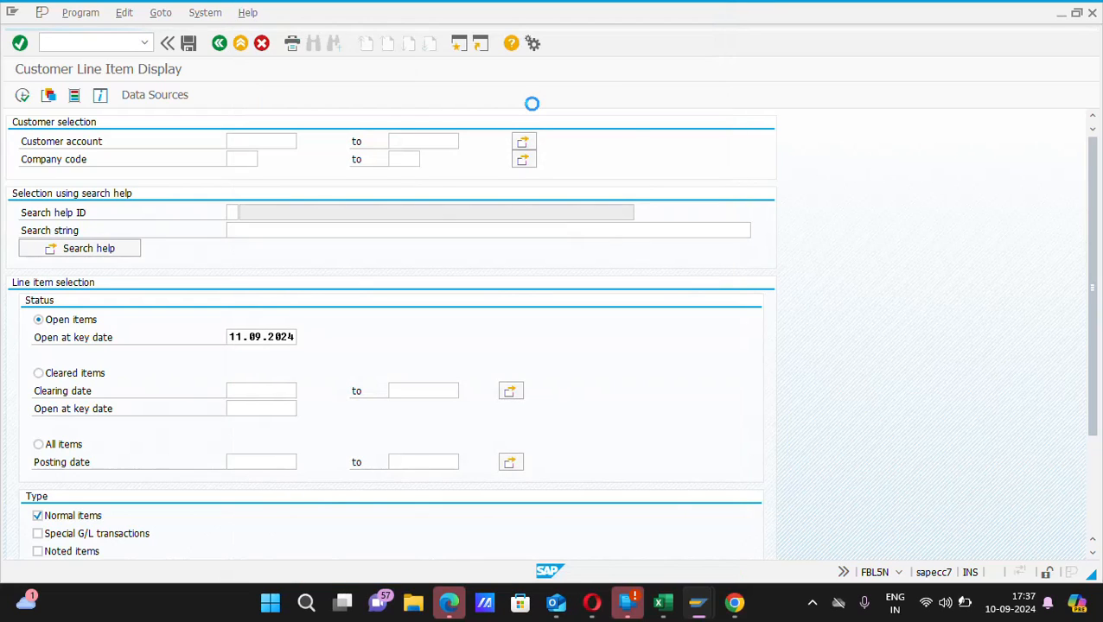
- Enter customer 5201 and company code AON, choosing All items and Special G/L transactions
{"action": "type", "text": "5201"}
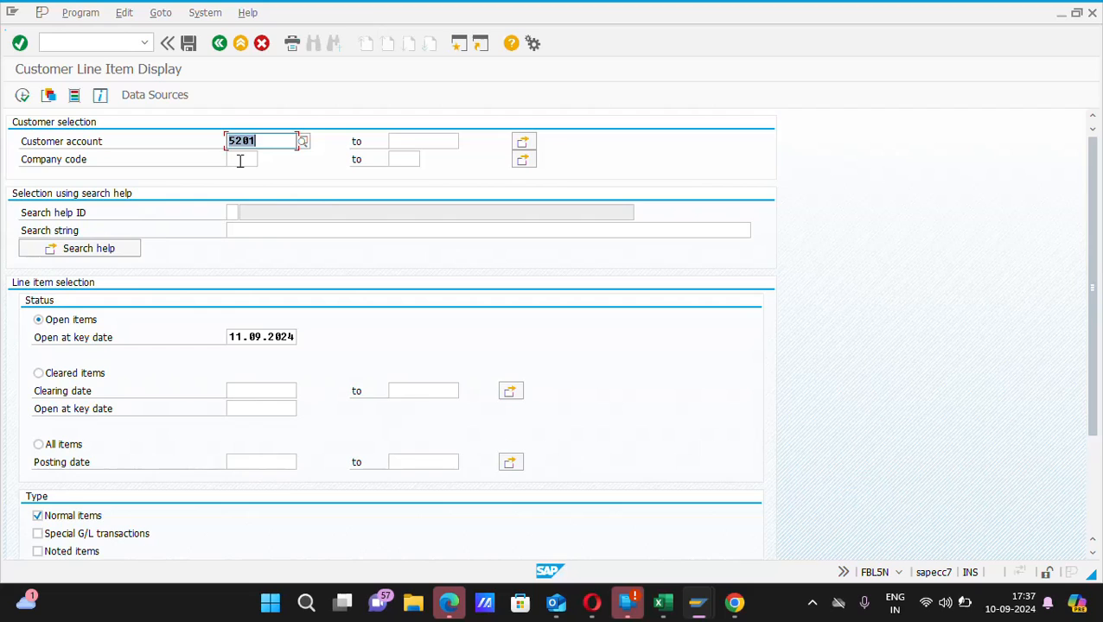
{"action": "left_click", "coordinate": [246, 159]}
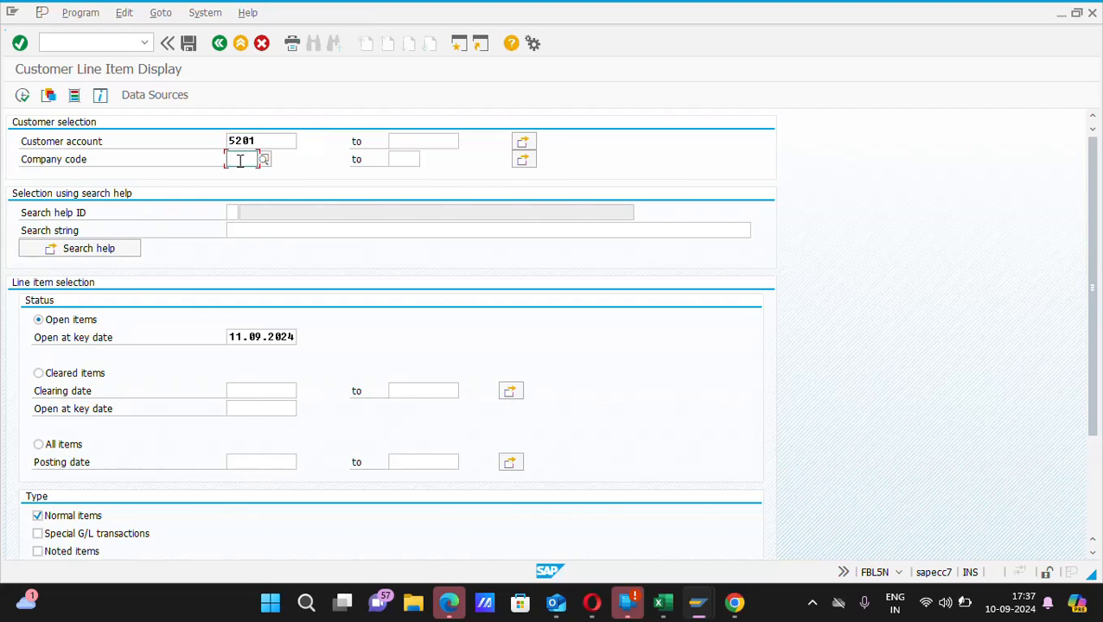
{"action": "type", "text": "Au"}
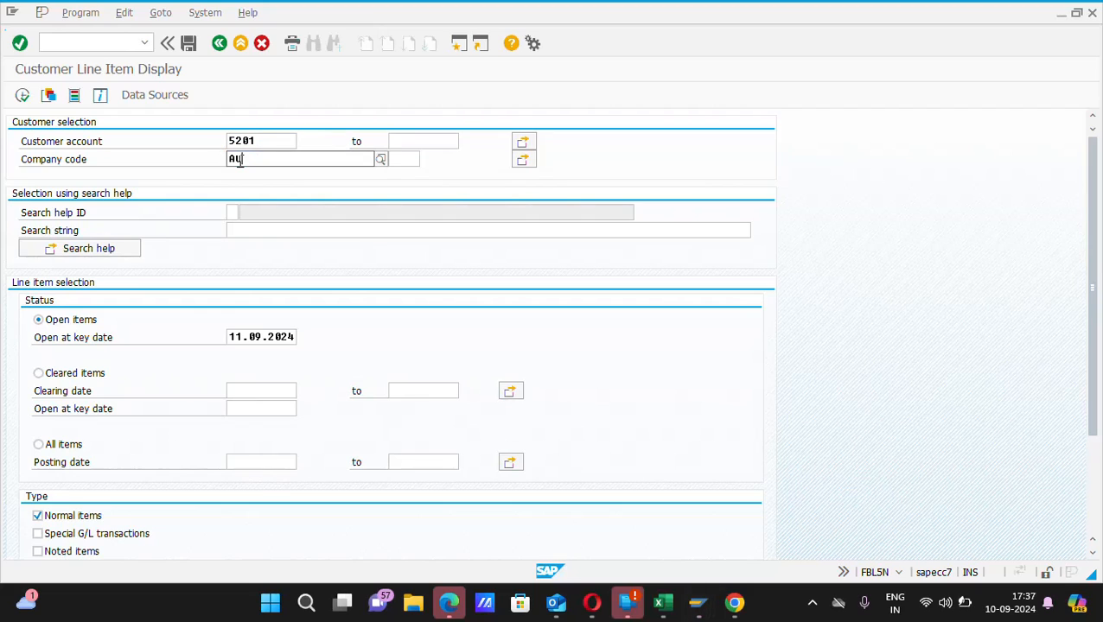
{"action": "type", "text": "AON"}
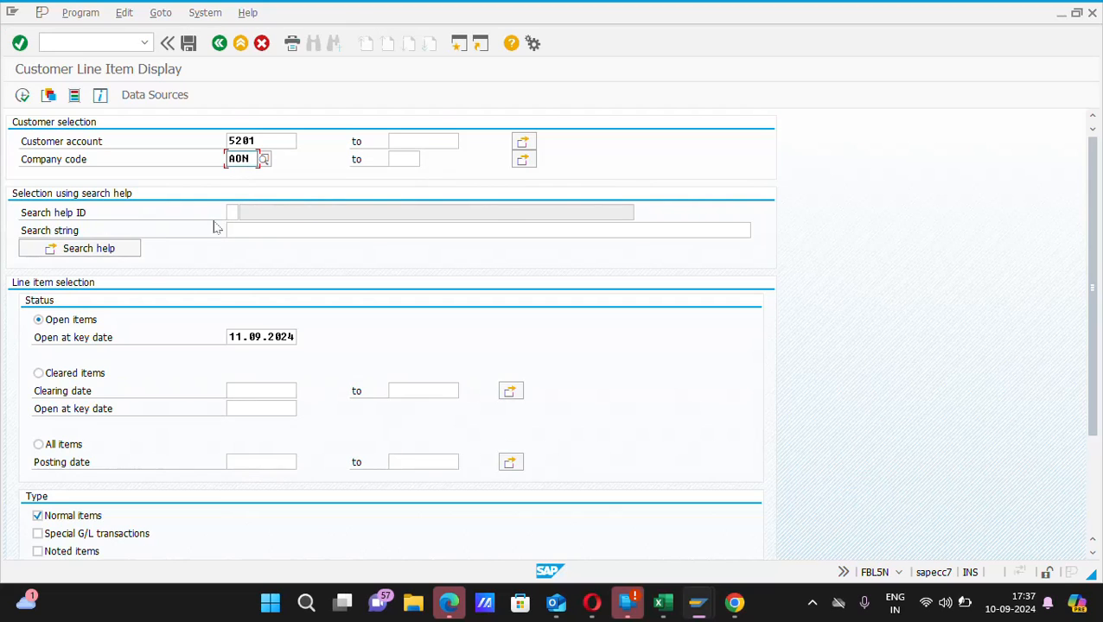
{"action": "left_click", "coordinate": [38, 444]}
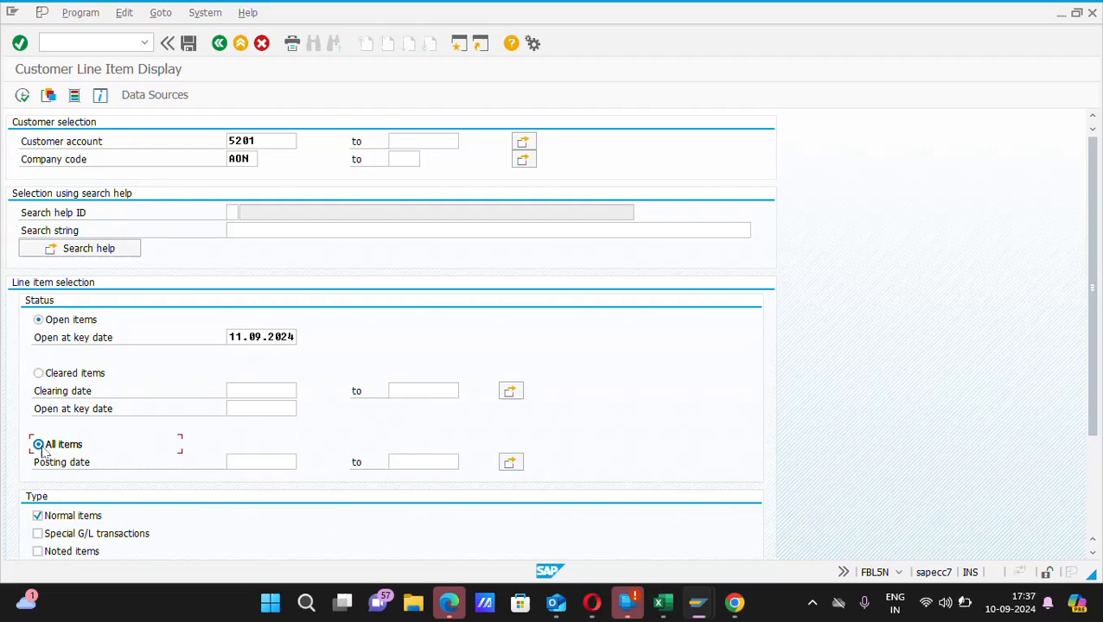
{"action": "left_click", "coordinate": [38, 443]}
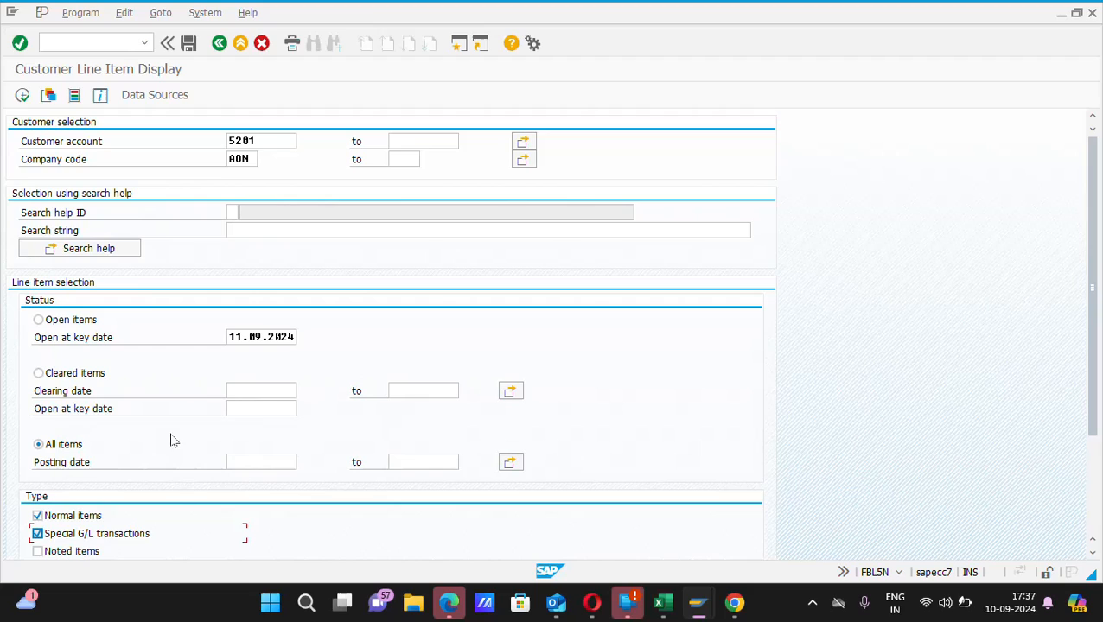
{"action": "mouse_move", "coordinate": [22, 95]}
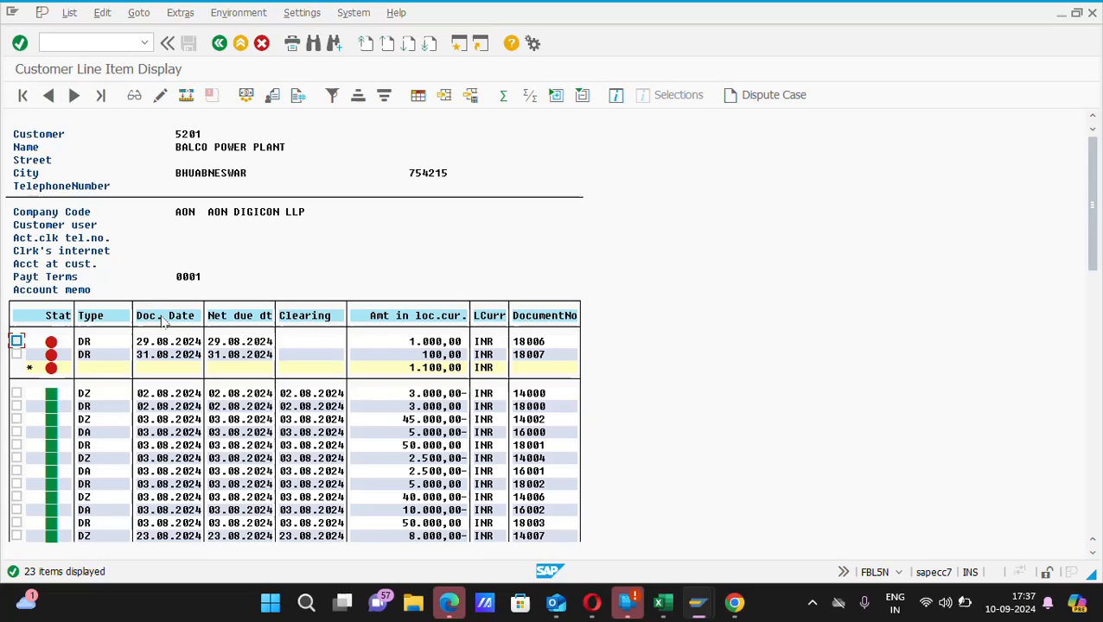
- Sort BALCO Power Plant's line items ascending by Doc. Date, totalling 1,100.00 INR
{"action": "left_click", "coordinate": [164, 316]}
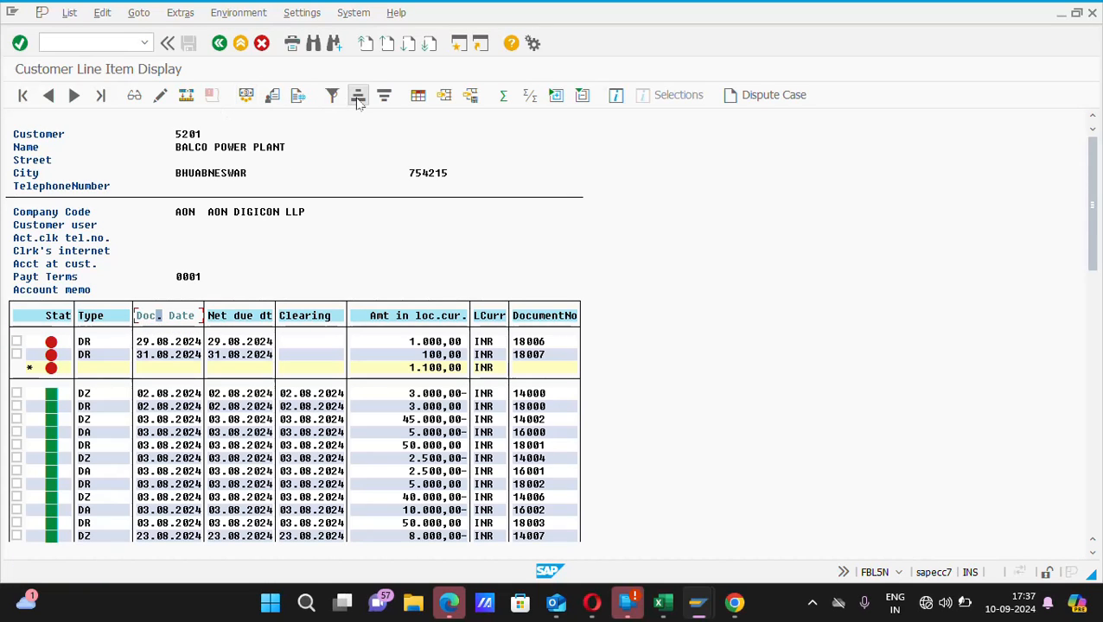
{"action": "left_click", "coordinate": [358, 95]}
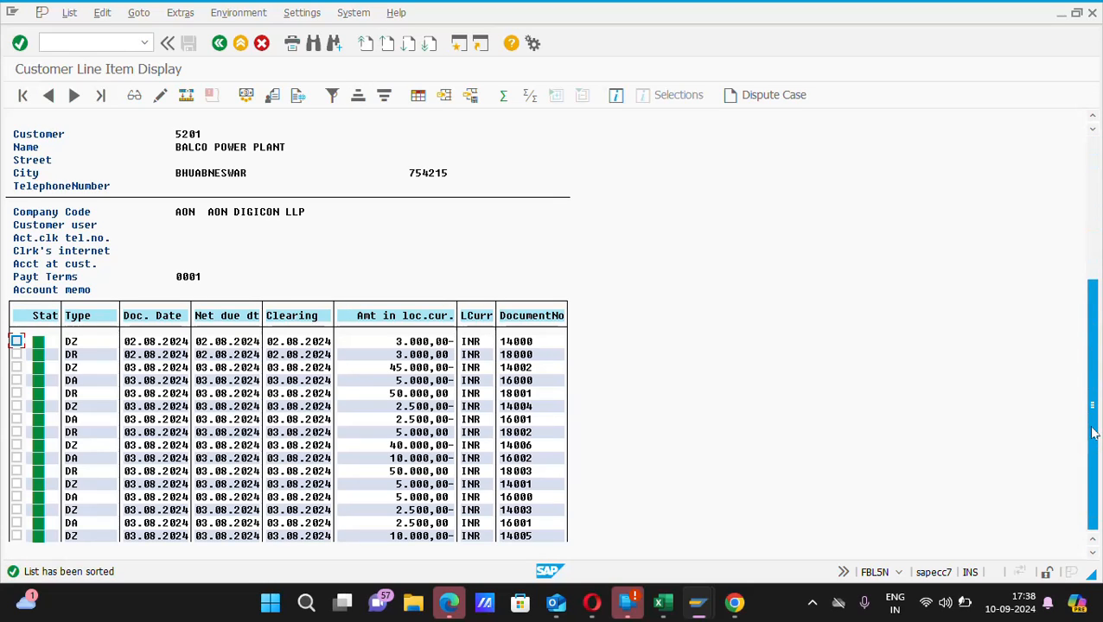
{"action": "scroll", "scroll_direction": "down", "scroll_amount": 3}
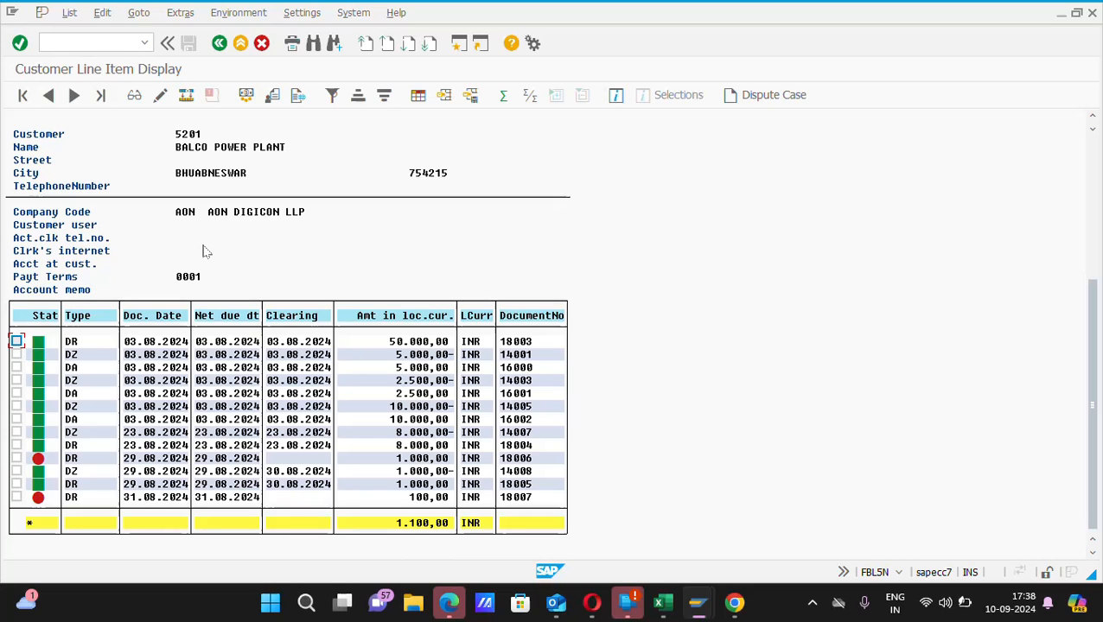
{"action": "mouse_move", "coordinate": [754, 432]}
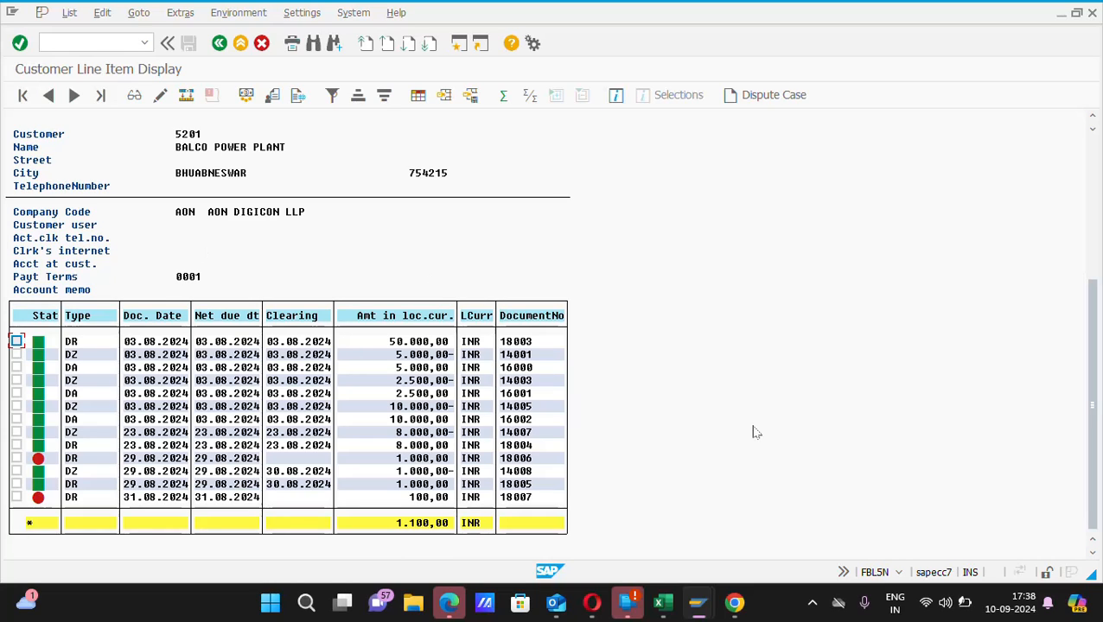